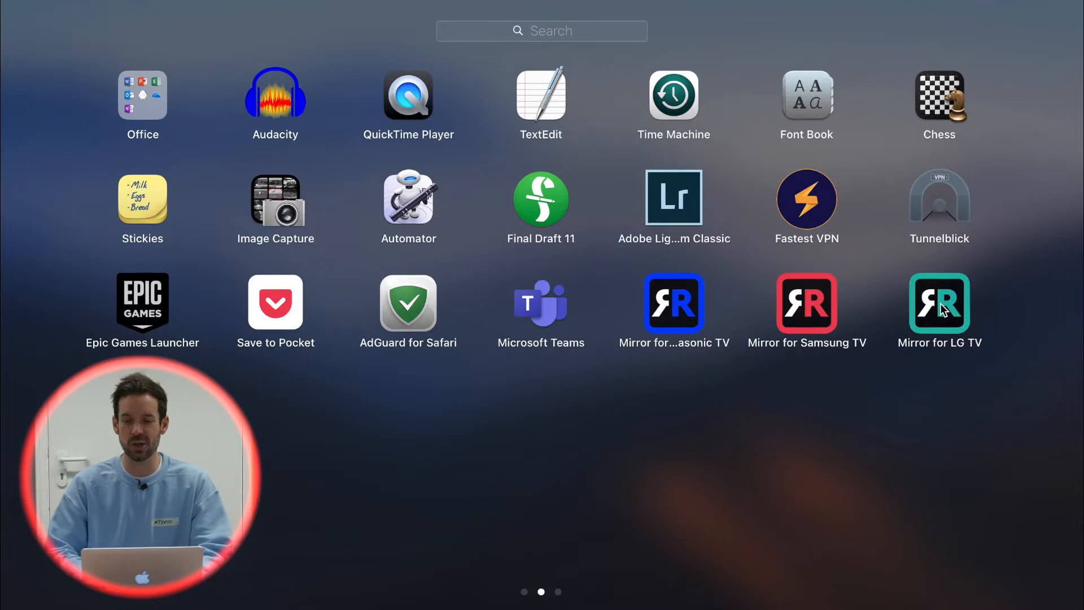
Launch Mirror for LG TV from its Launchpad icon
{"action": "left_click", "coordinate": [938, 303]}
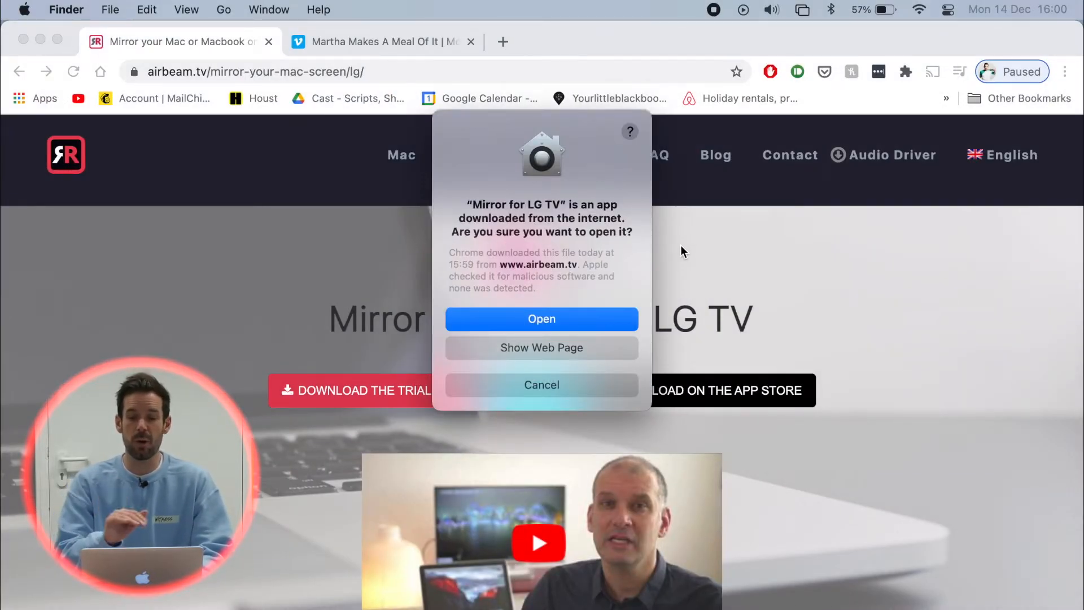
{"action": "mouse_move", "coordinate": [553, 235]}
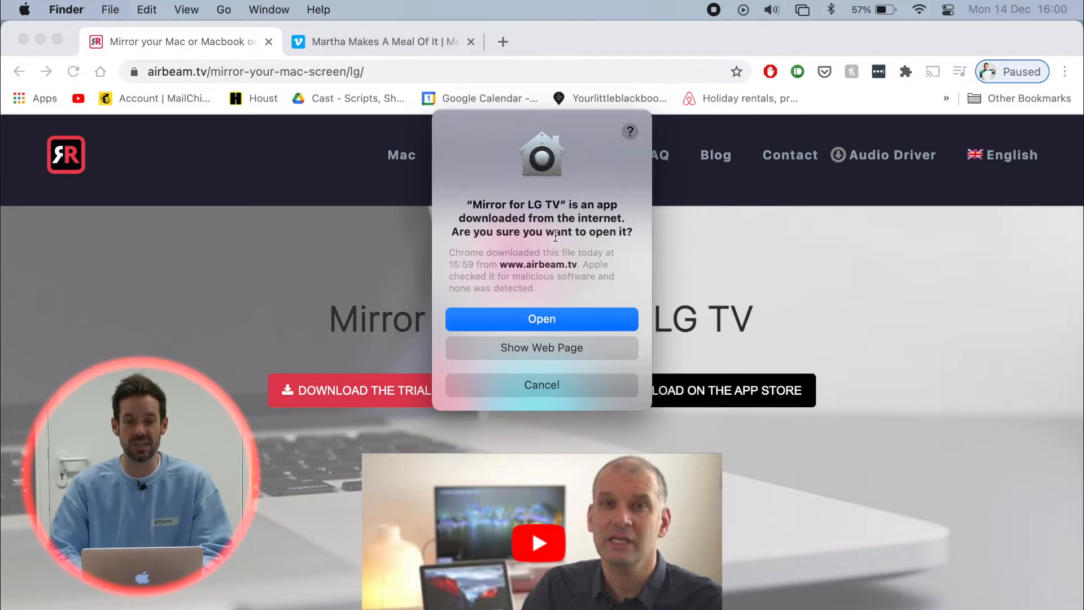
{"action": "mouse_move", "coordinate": [593, 249]}
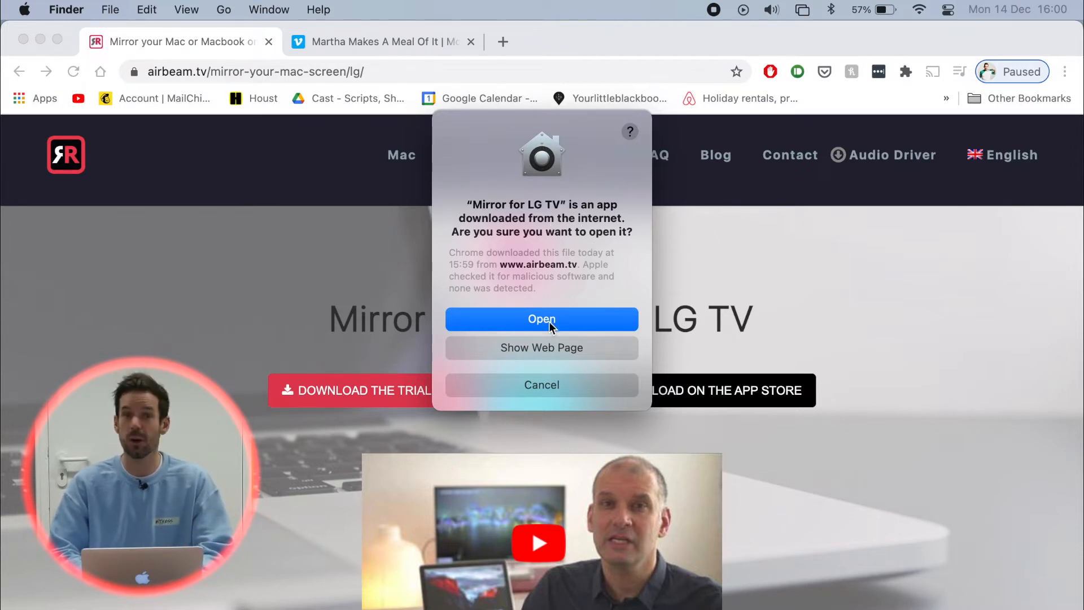
Confirm Open in the Gatekeeper warning for the downloaded app
{"action": "left_click", "coordinate": [541, 318]}
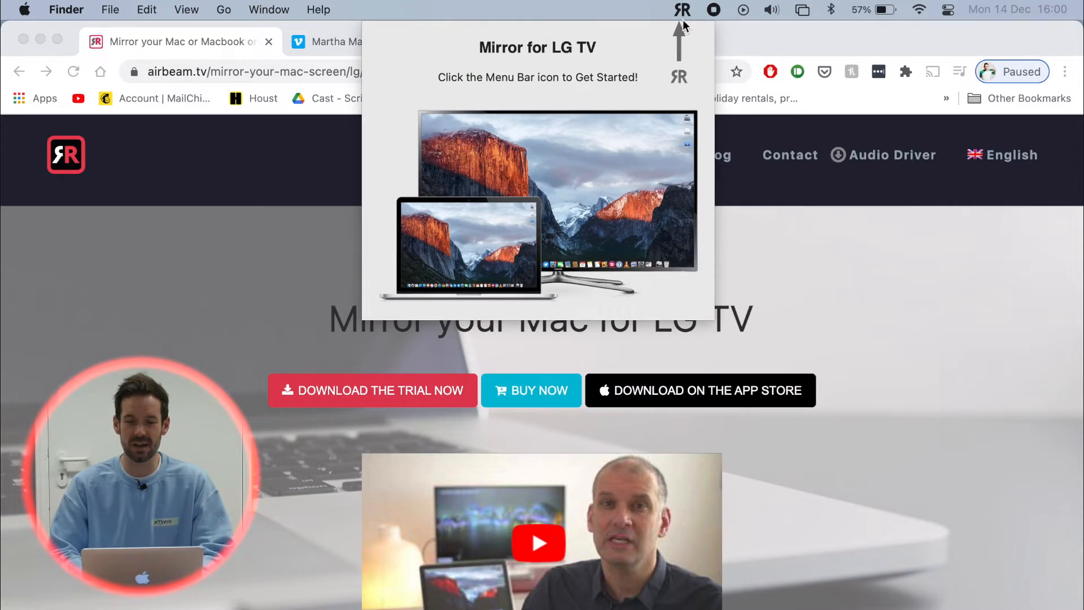
{"action": "mouse_move", "coordinate": [685, 19]}
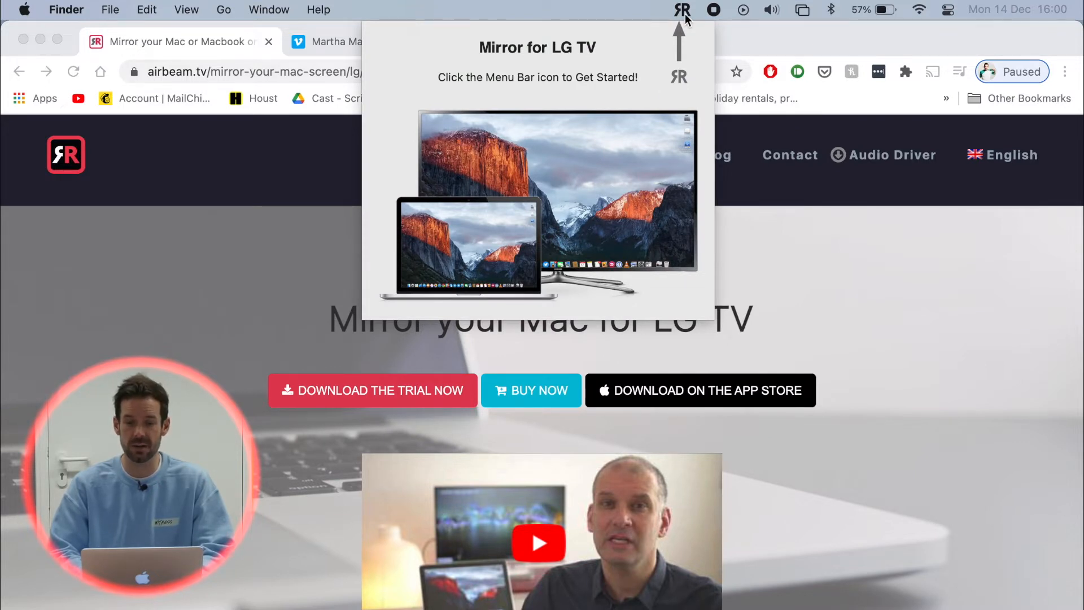
Show the menu-bar popup requesting Allow Screen Recording permission
{"action": "left_click", "coordinate": [682, 10]}
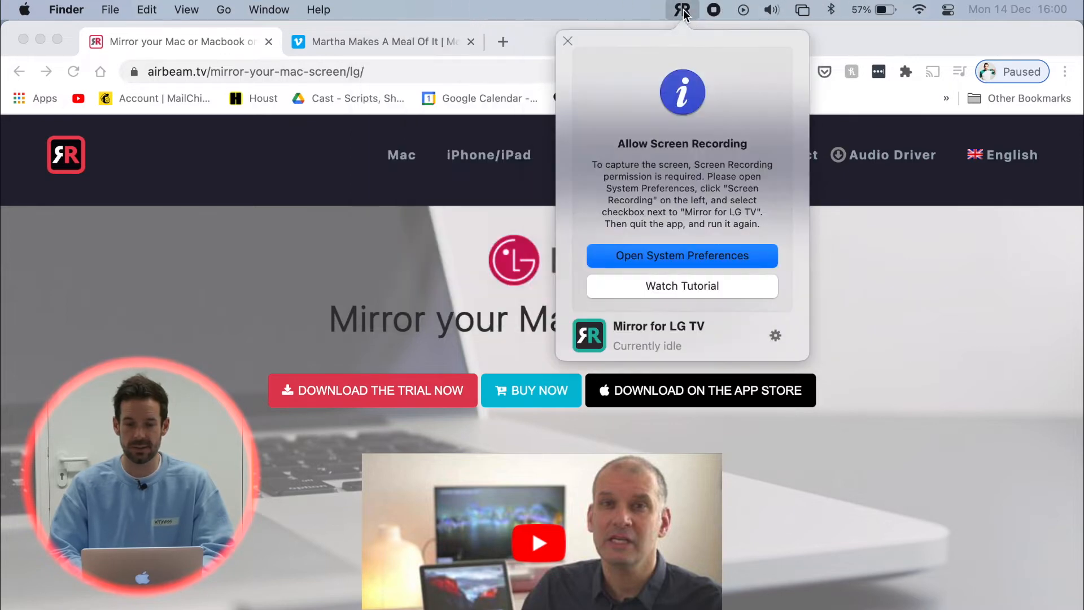
{"action": "left_click", "coordinate": [681, 255]}
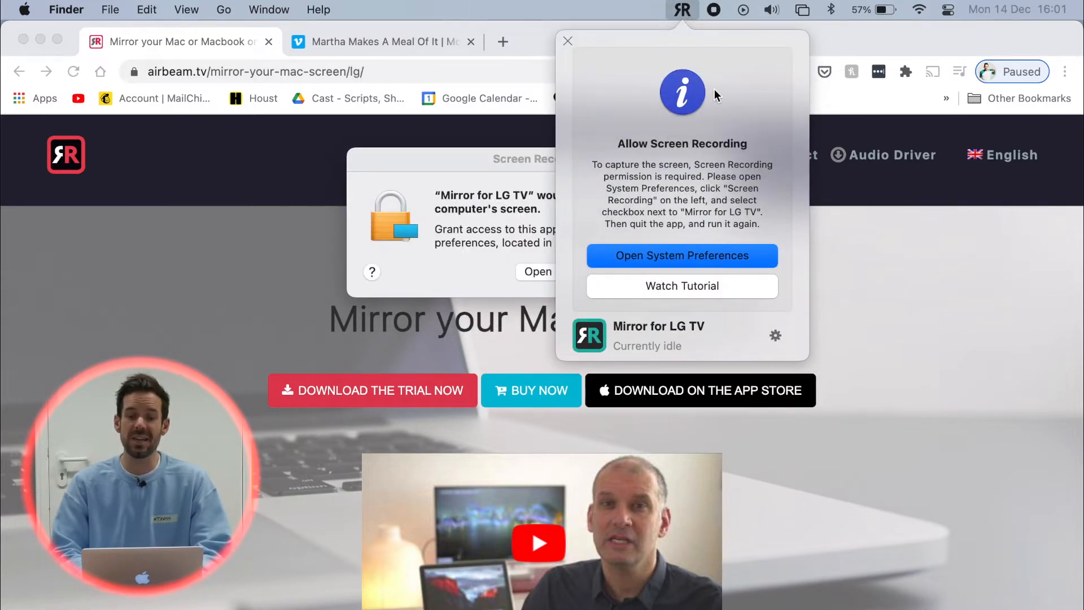